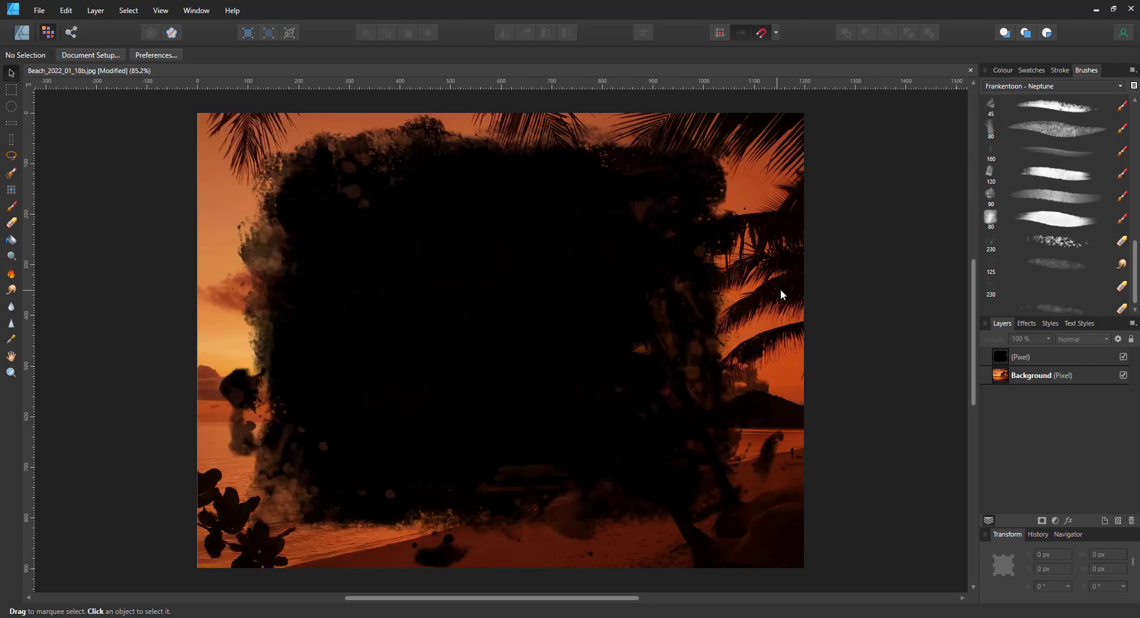
Toggle the beach photo's visibility, then drag it onto the grunge shape layer to clip it.
{"action": "left_click", "coordinate": [1124, 375]}
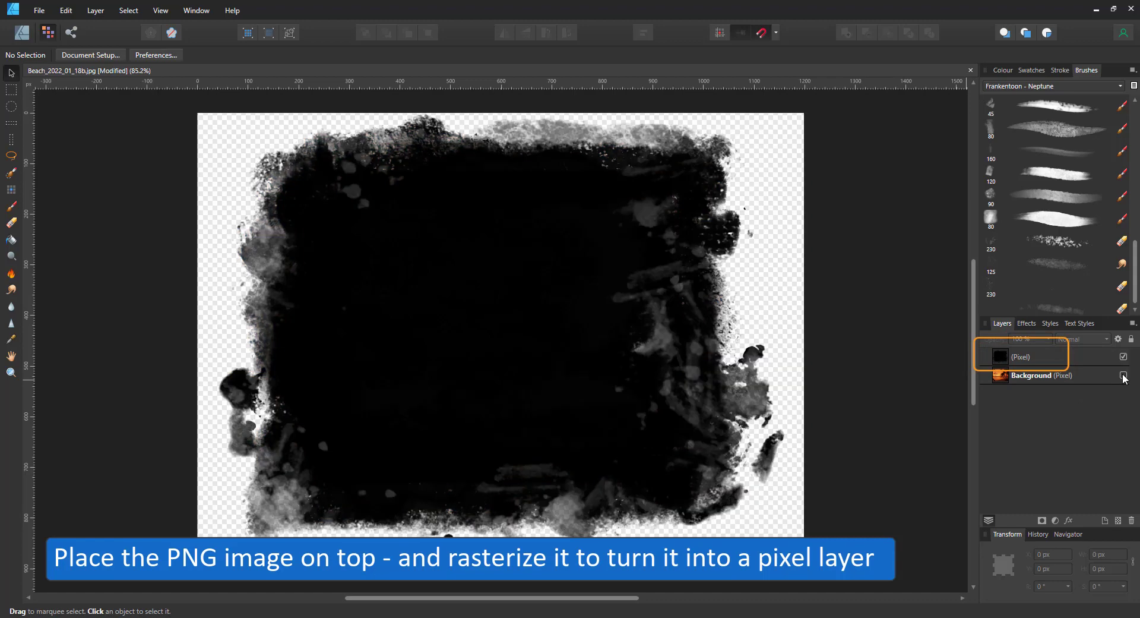
{"action": "left_click", "coordinate": [1124, 375]}
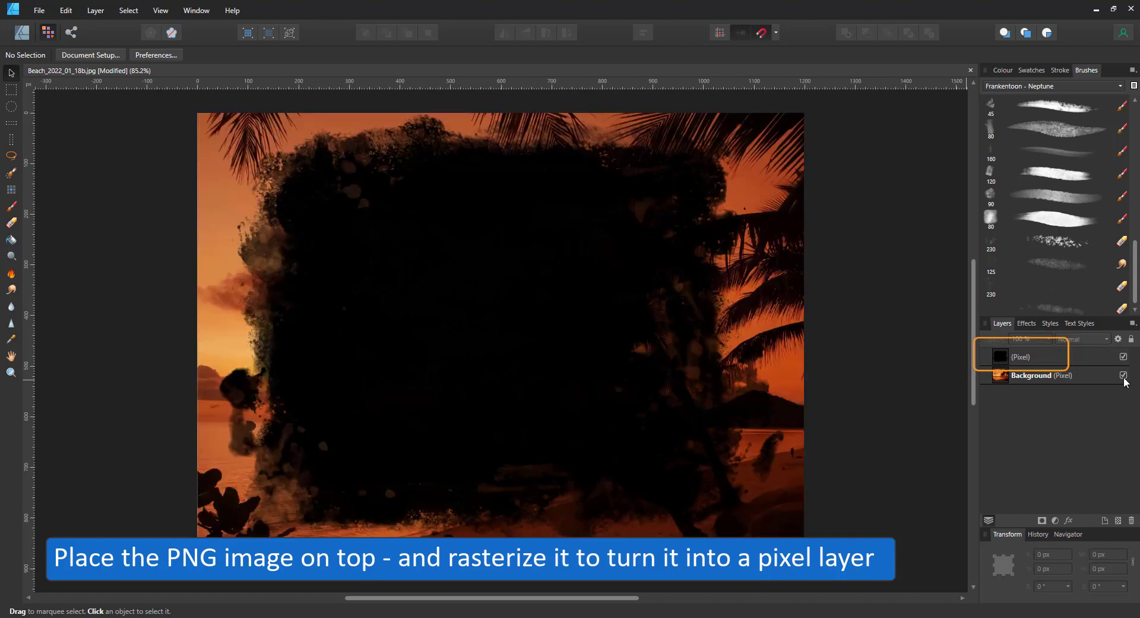
{"action": "left_click", "coordinate": [1021, 356]}
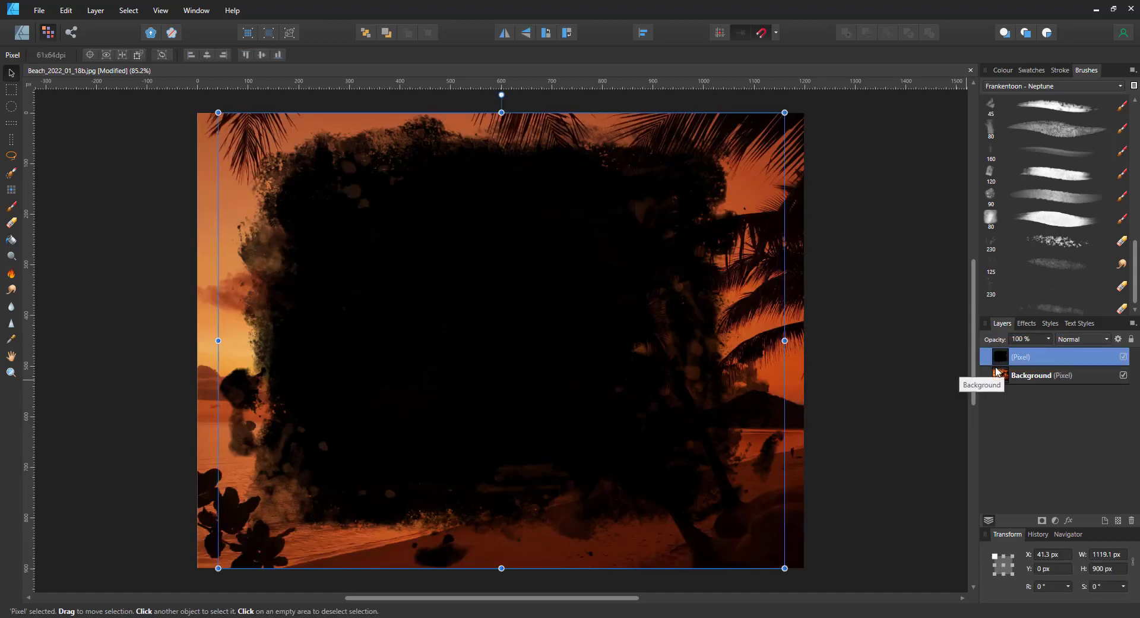
{"action": "left_click", "coordinate": [1033, 375]}
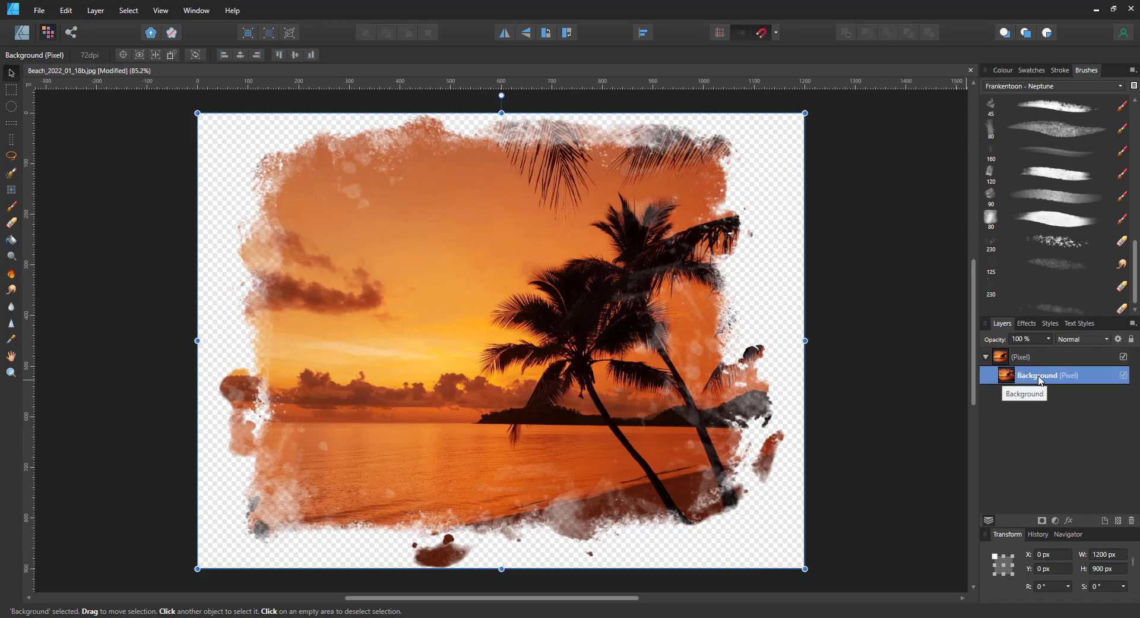
{"action": "left_click", "coordinate": [938, 388]}
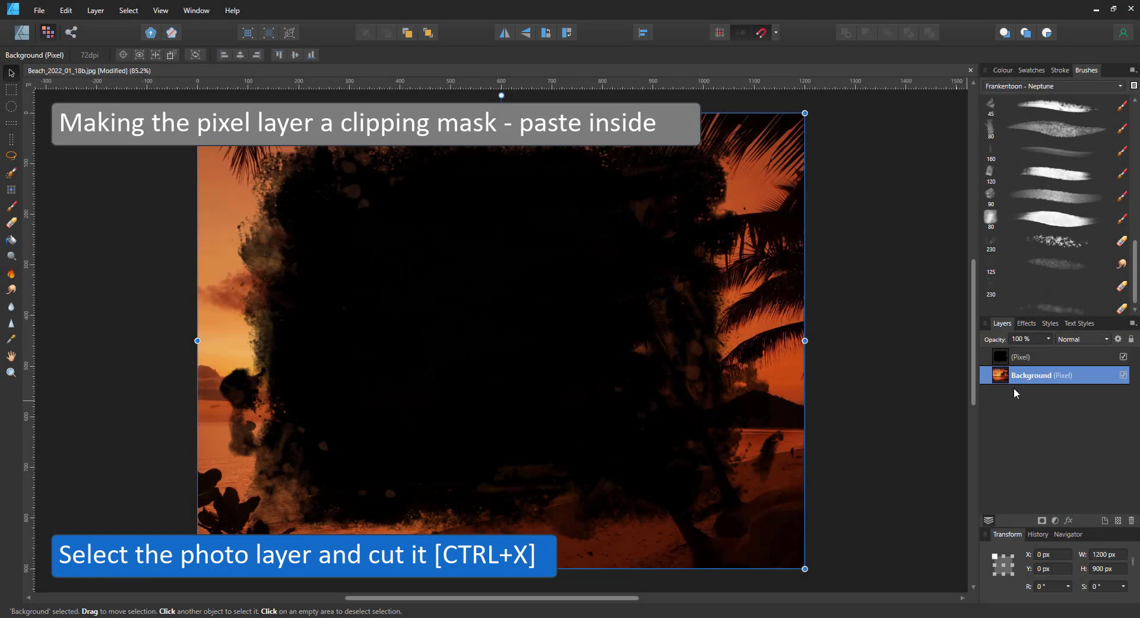
Cut the beach photo layer and paste it inside the grunge shape layer.
{"action": "key", "text": "ctrl+x"}
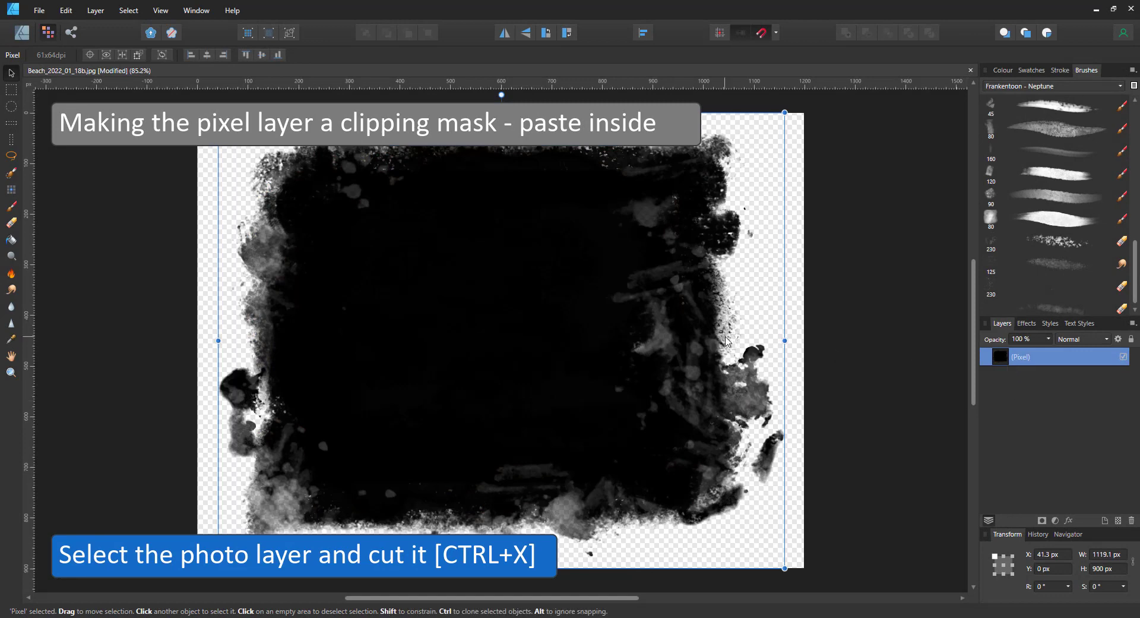
{"action": "left_click", "coordinate": [65, 10]}
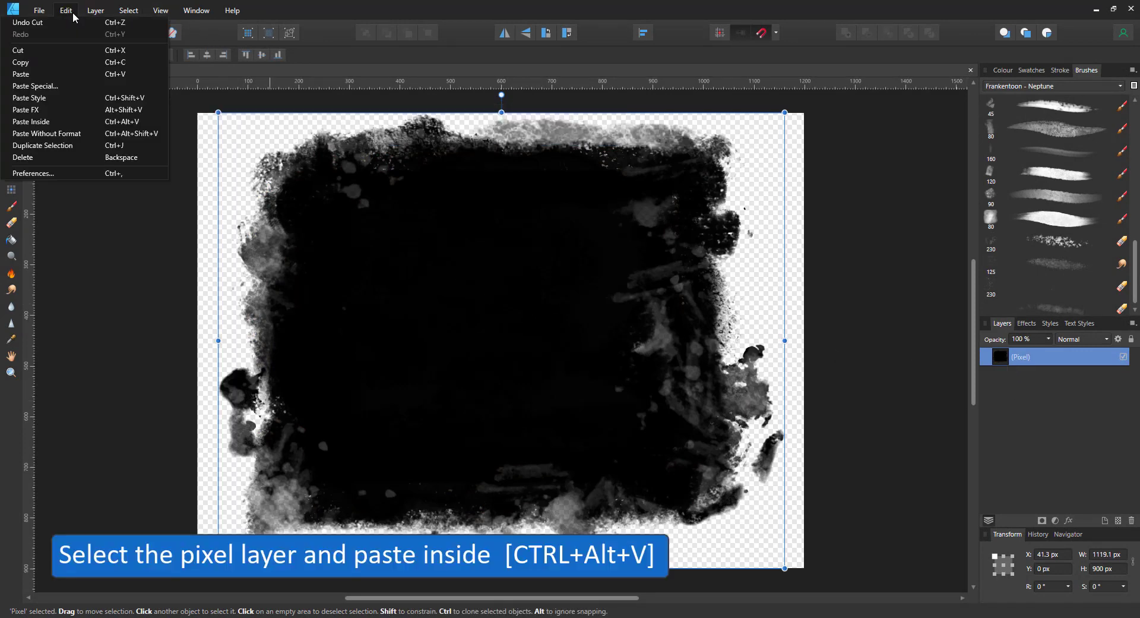
{"action": "mouse_move", "coordinate": [21, 74]}
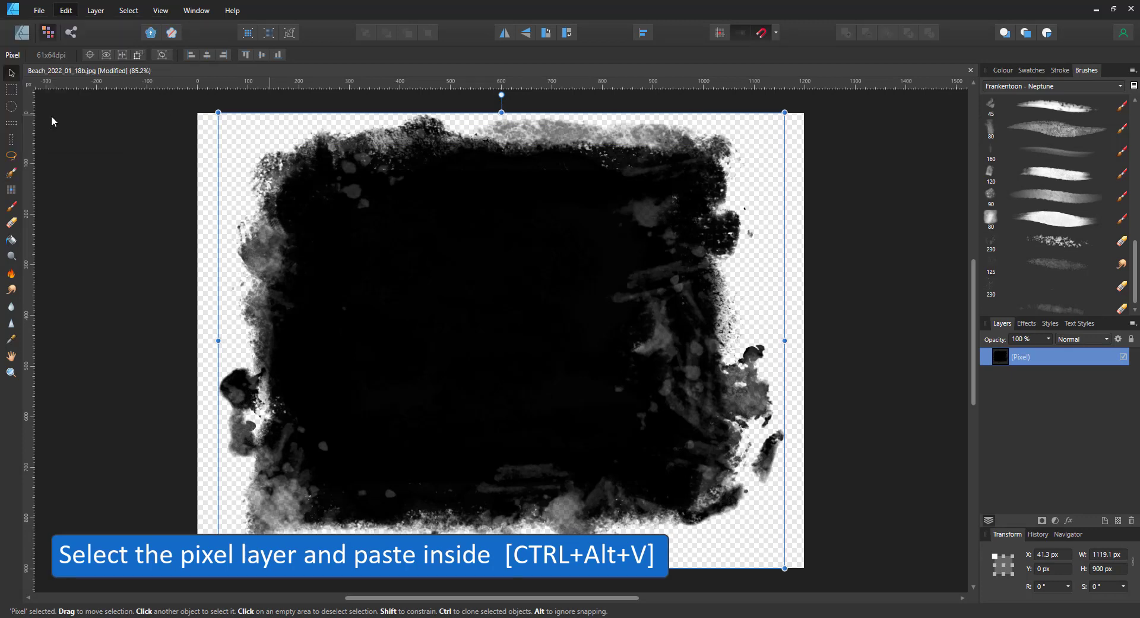
{"action": "key", "text": "ctrl+alt+v"}
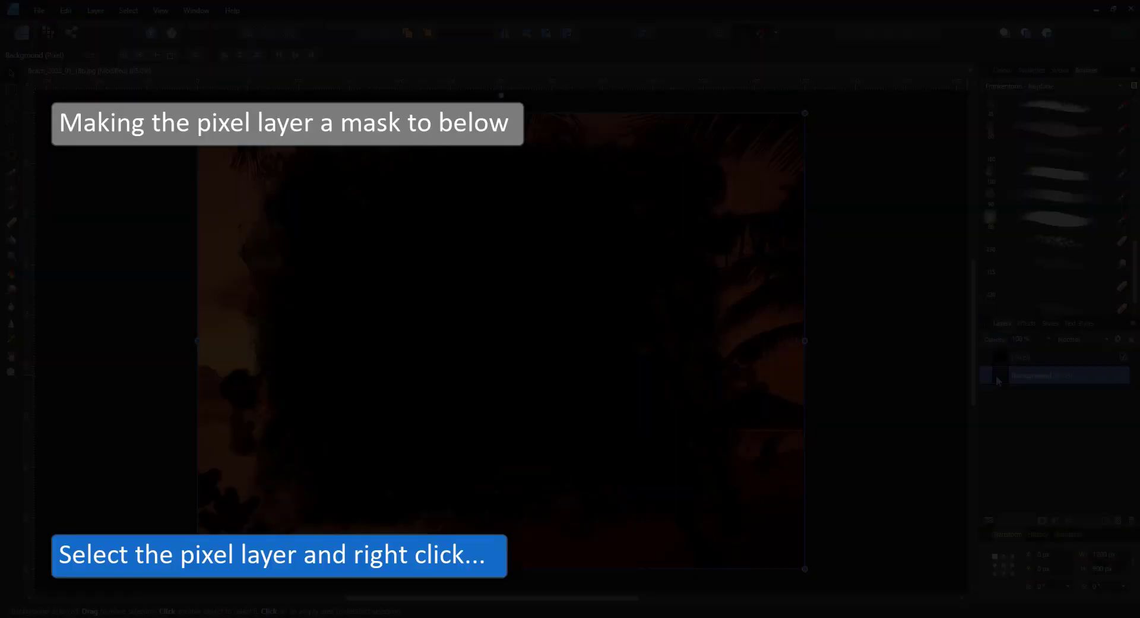
Set the grunge shape layer to Mask to Below over the beach photo.
{"action": "left_click", "coordinate": [1039, 375]}
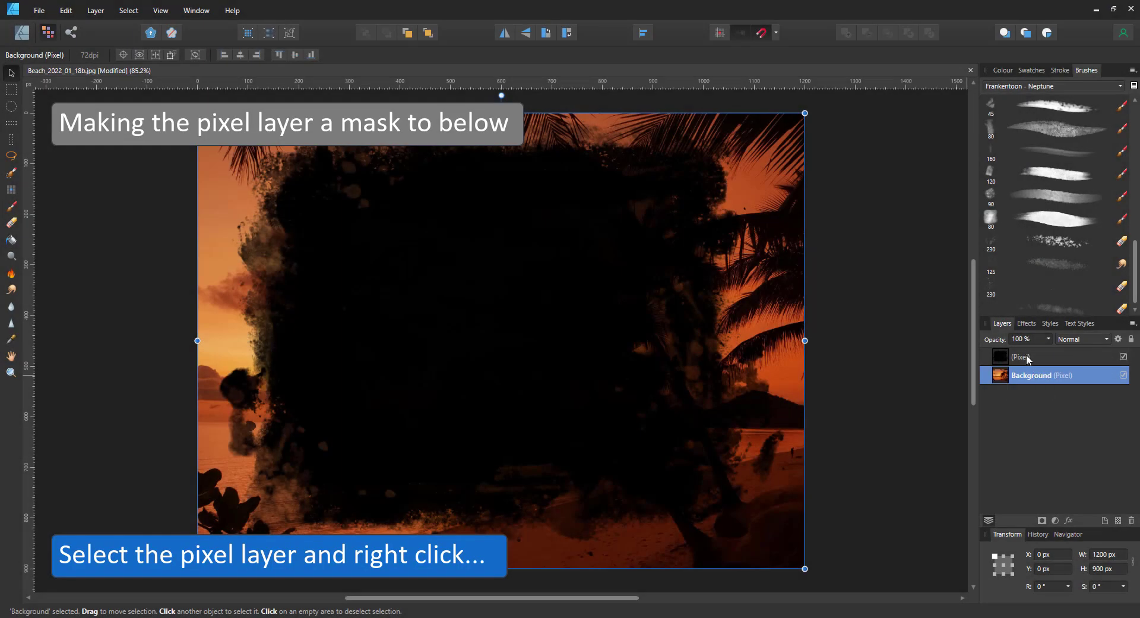
{"action": "left_click", "coordinate": [1025, 356]}
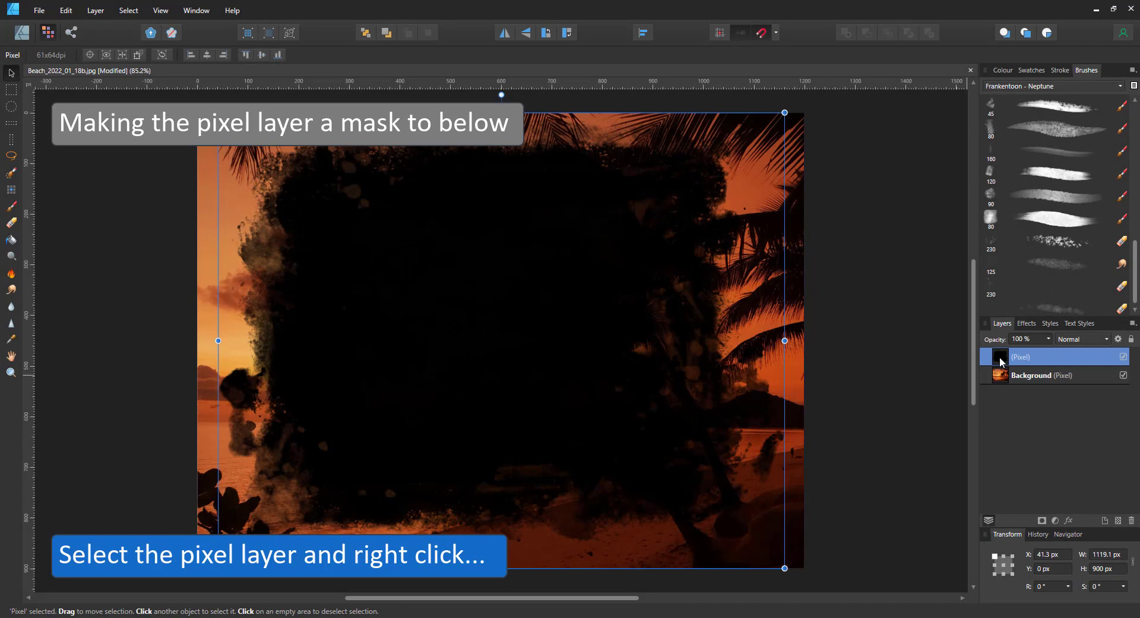
{"action": "right_click", "coordinate": [1020, 356]}
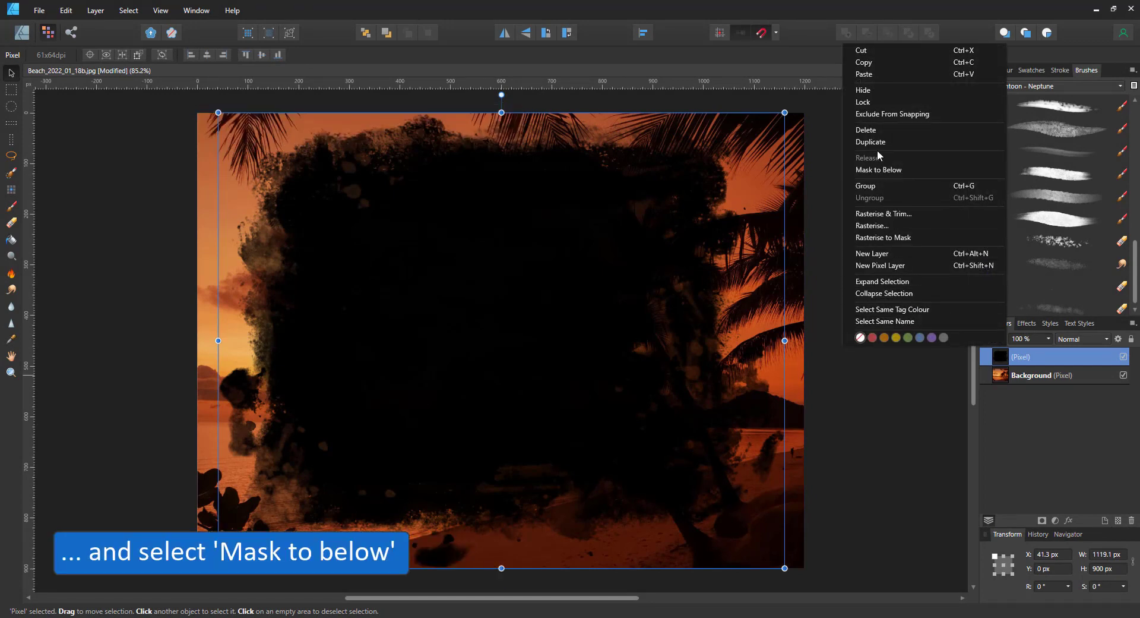
{"action": "mouse_move", "coordinate": [880, 169]}
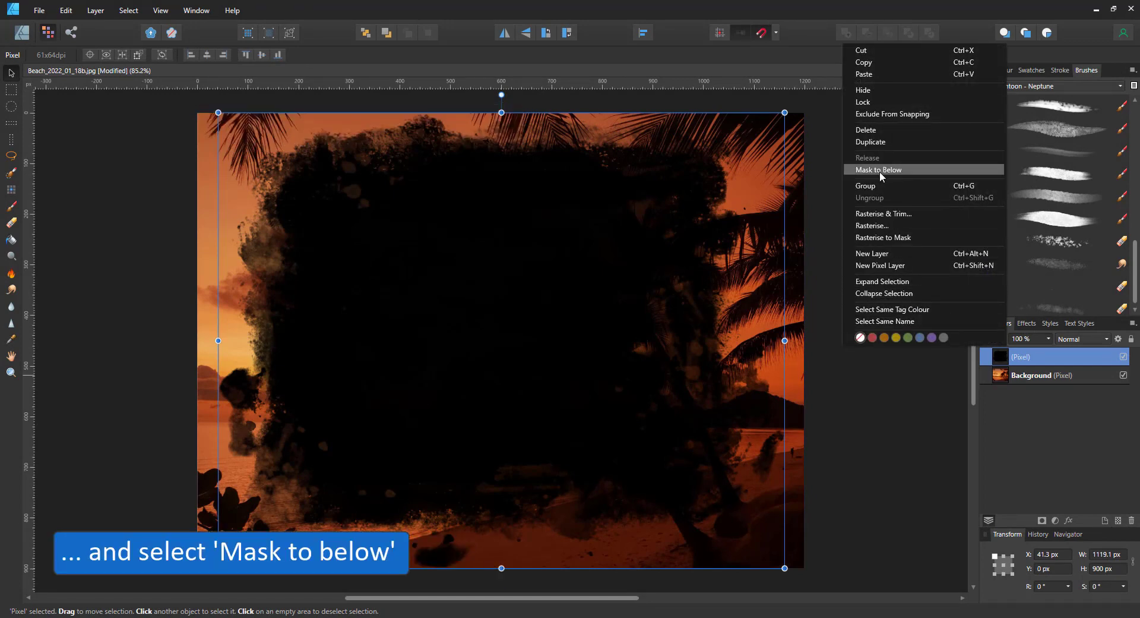
{"action": "left_click", "coordinate": [879, 169]}
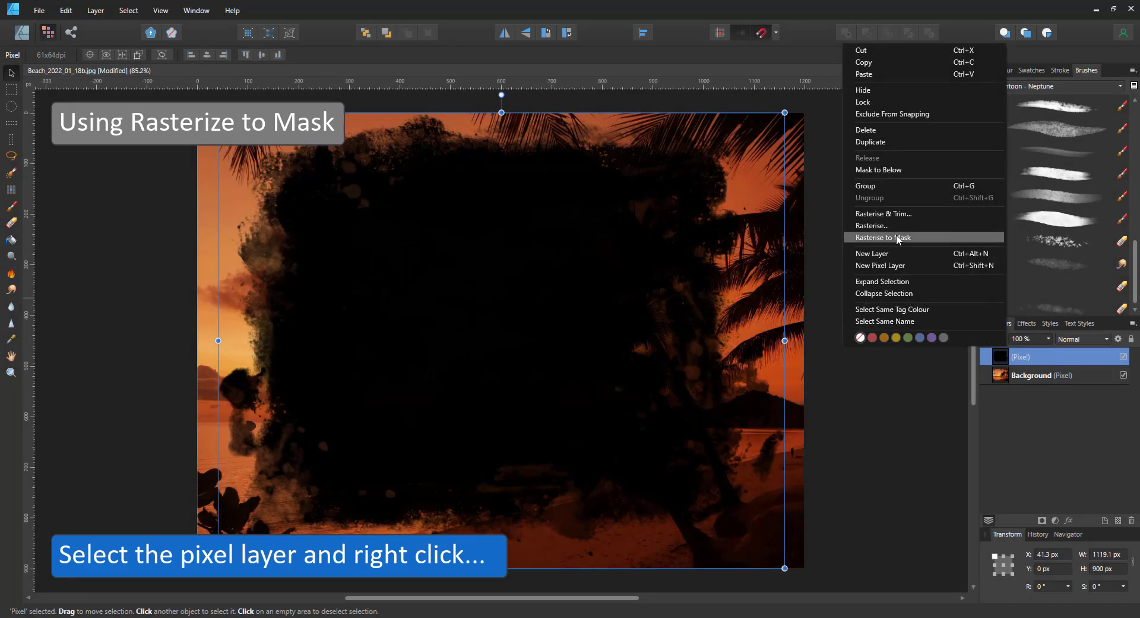
{"action": "mouse_move", "coordinate": [897, 240]}
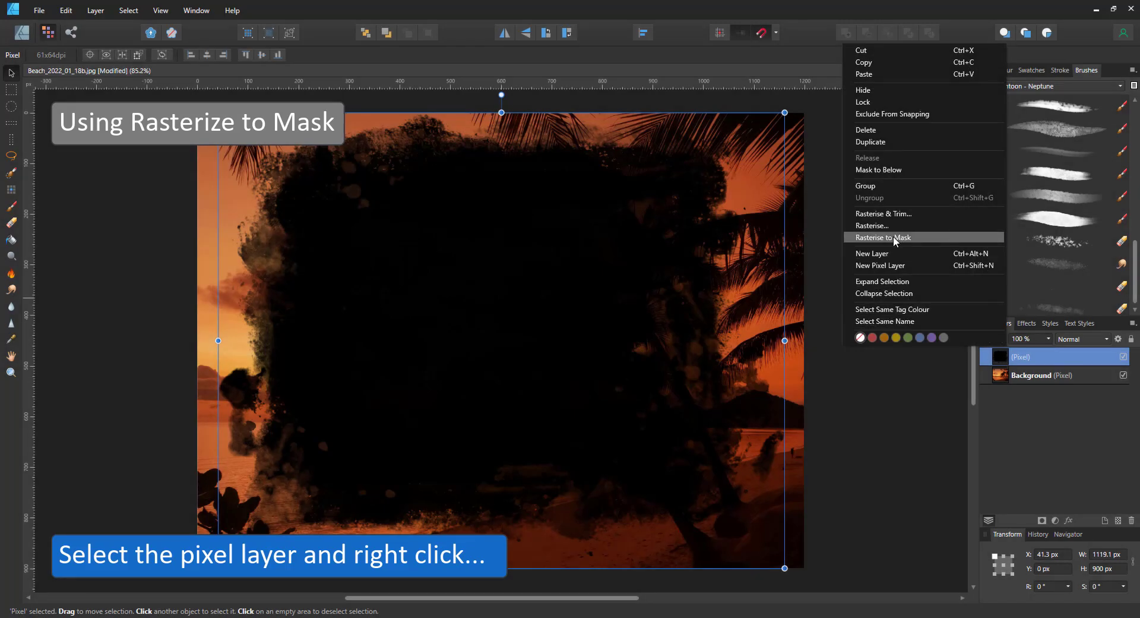
Invert the grunge shape layer's colours and rasterise it to a mask over the photo.
{"action": "left_click", "coordinate": [882, 237]}
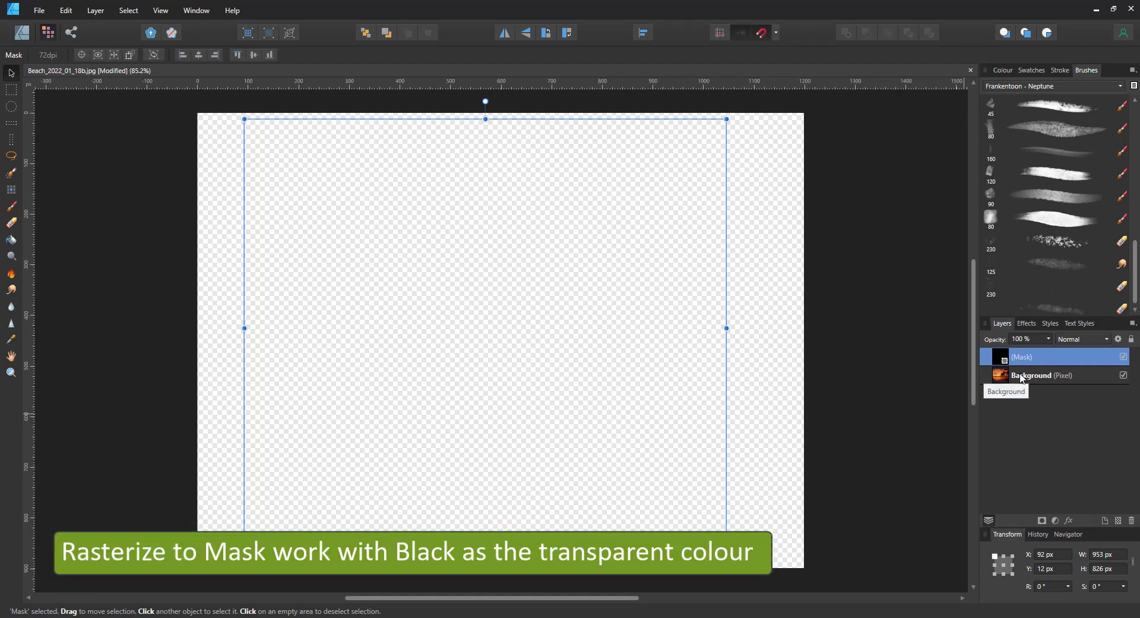
{"action": "right_click", "coordinate": [1021, 356]}
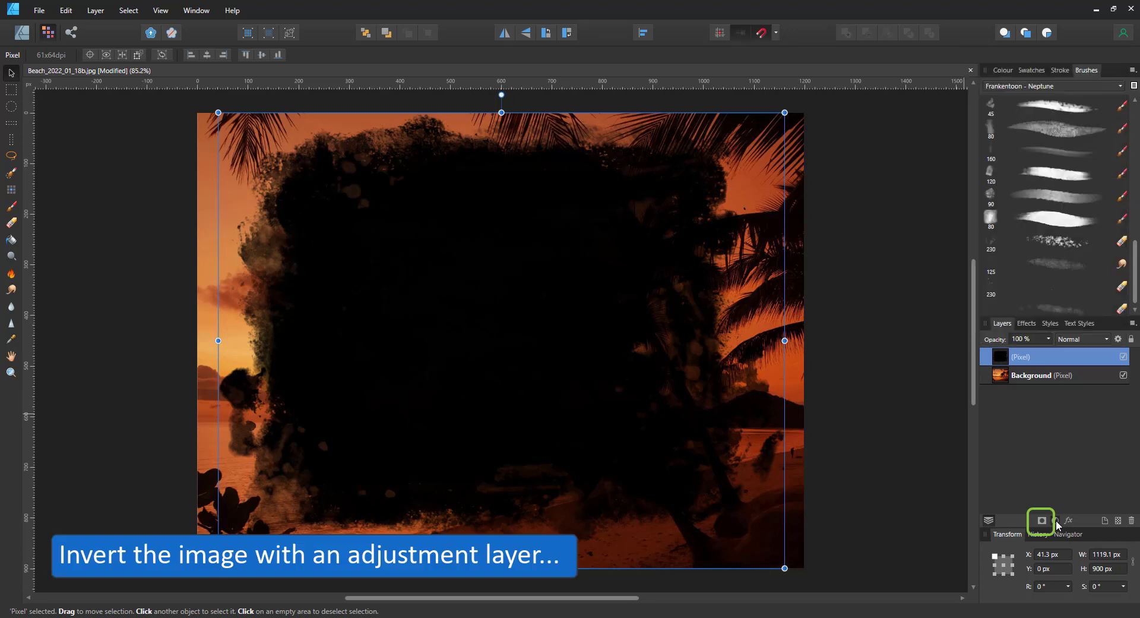
{"action": "left_click", "coordinate": [1041, 520]}
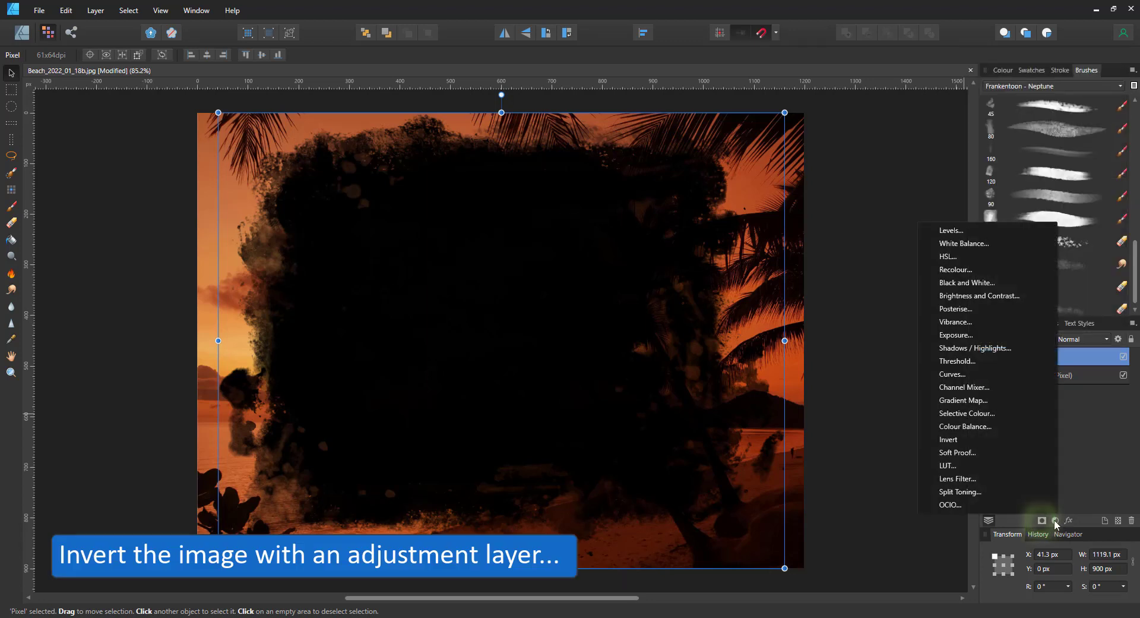
{"action": "mouse_move", "coordinate": [953, 373]}
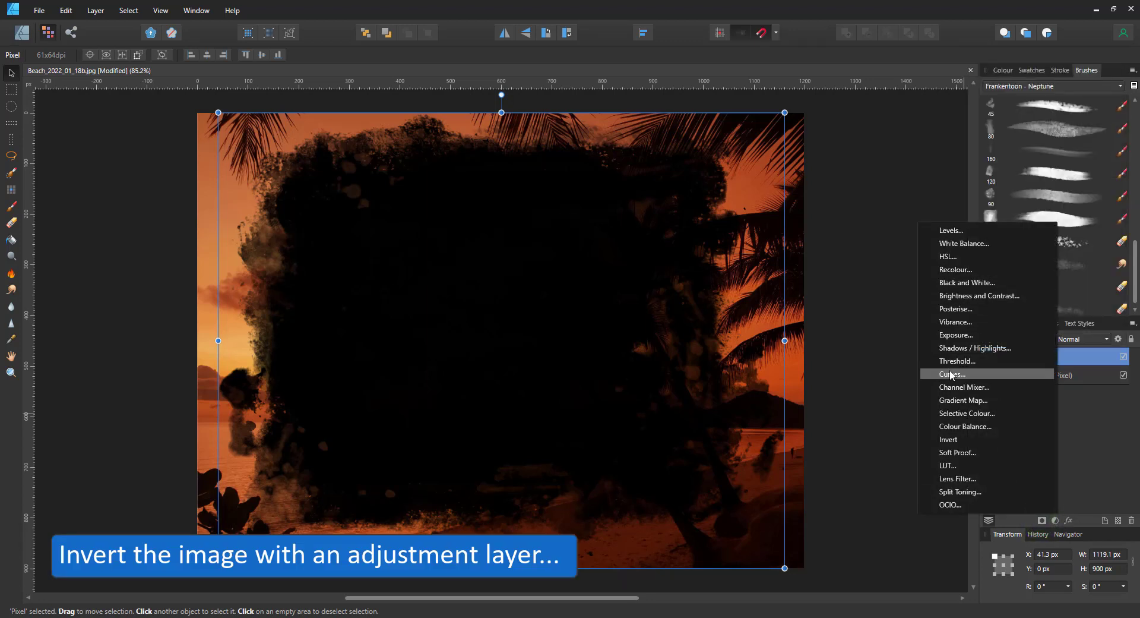
{"action": "left_click", "coordinate": [948, 439]}
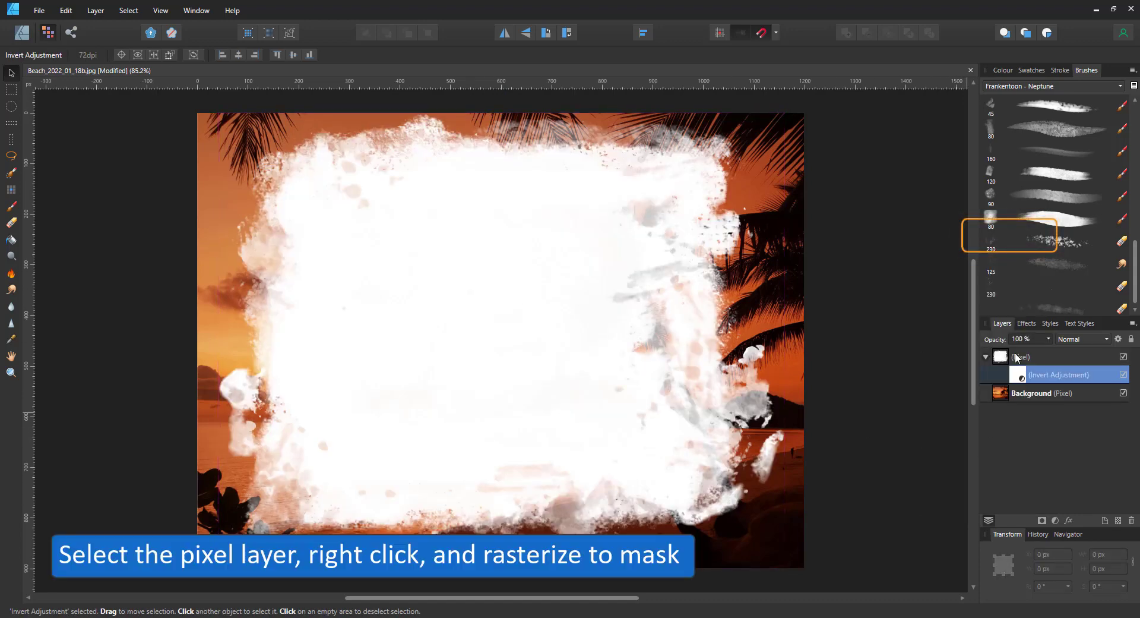
{"action": "right_click", "coordinate": [1022, 356]}
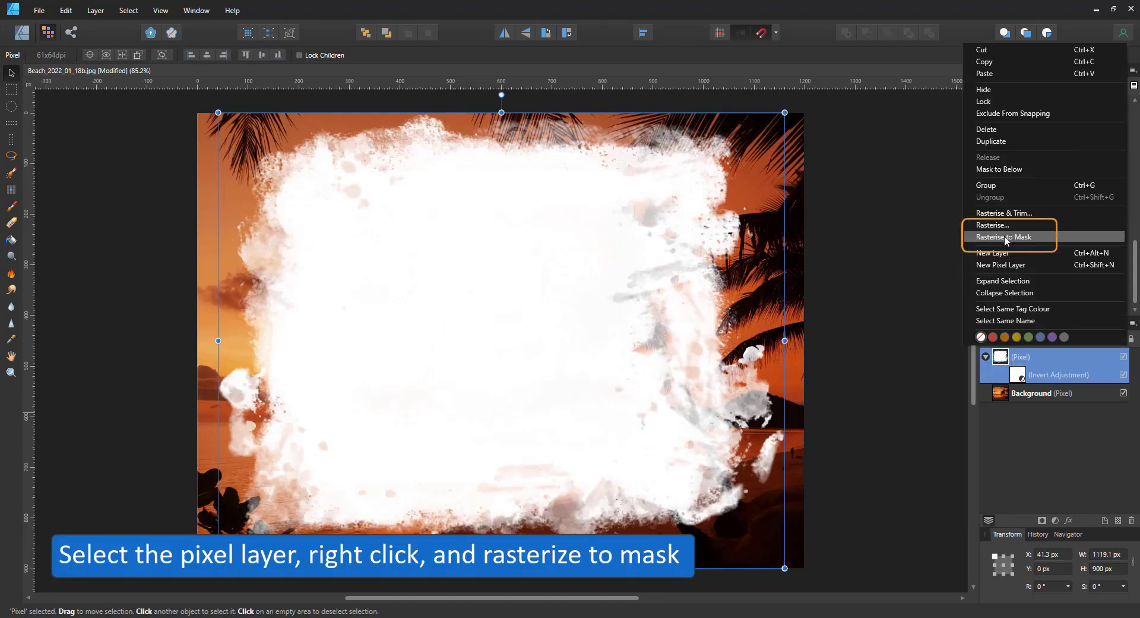
{"action": "left_click", "coordinate": [1004, 236]}
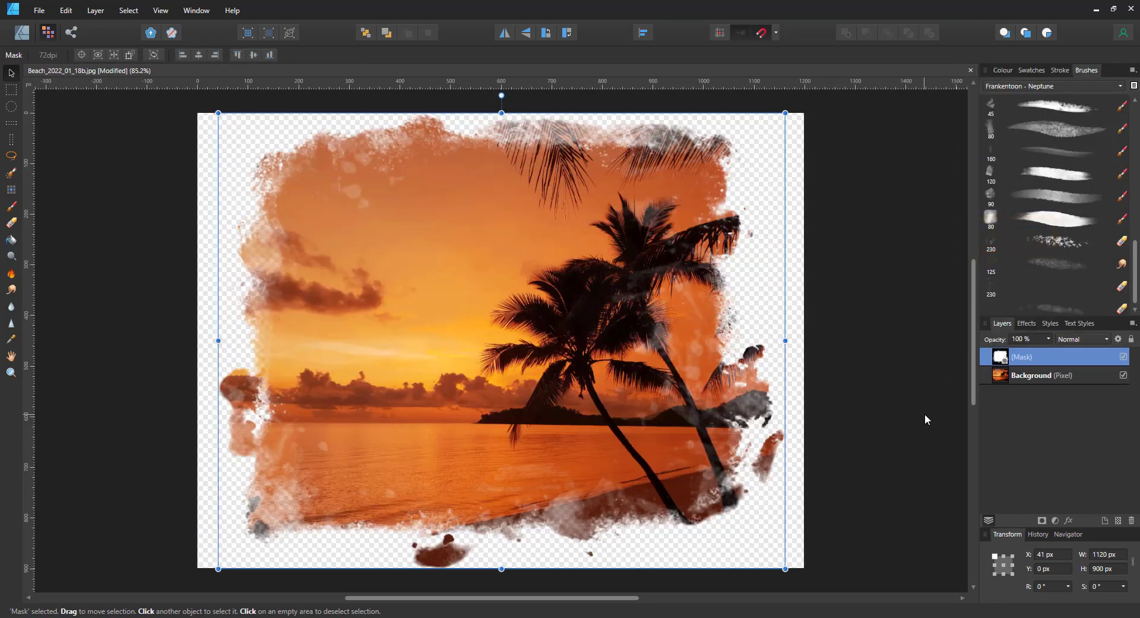